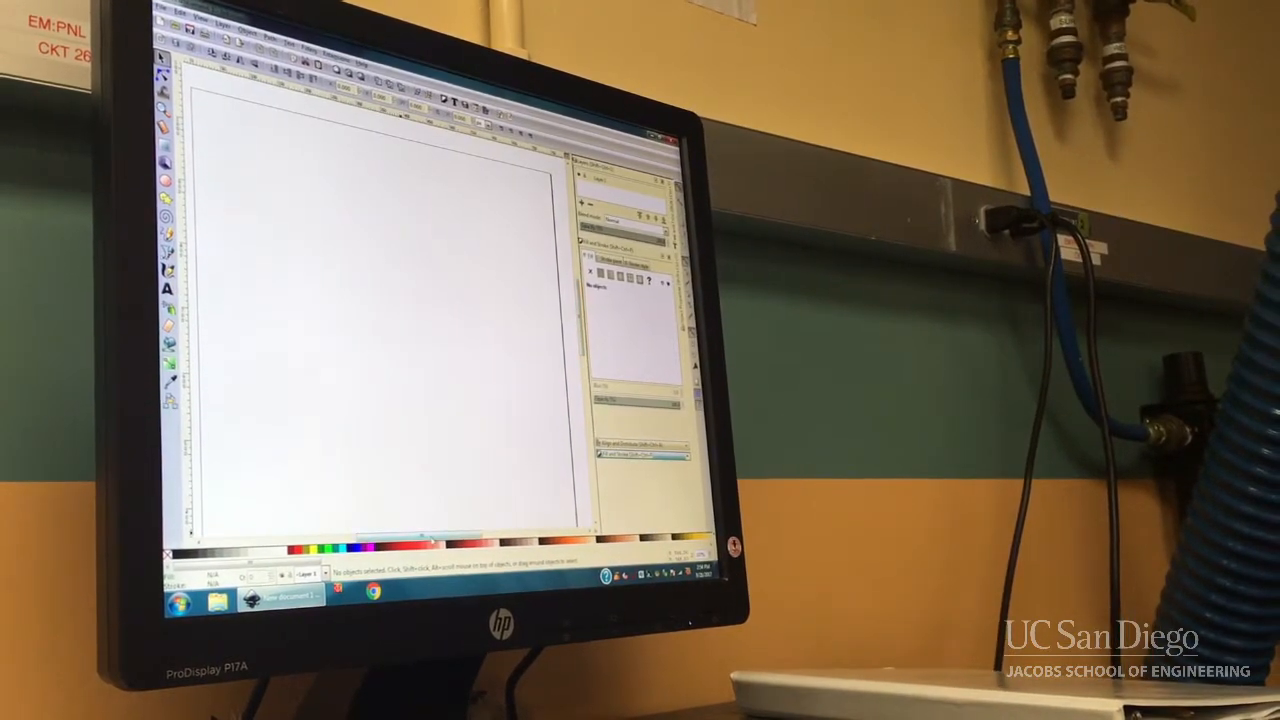
Bring up the Document Properties dialog for the blank drawing from the File menu.
{"action": "left_click", "coordinate": [176, 12]}
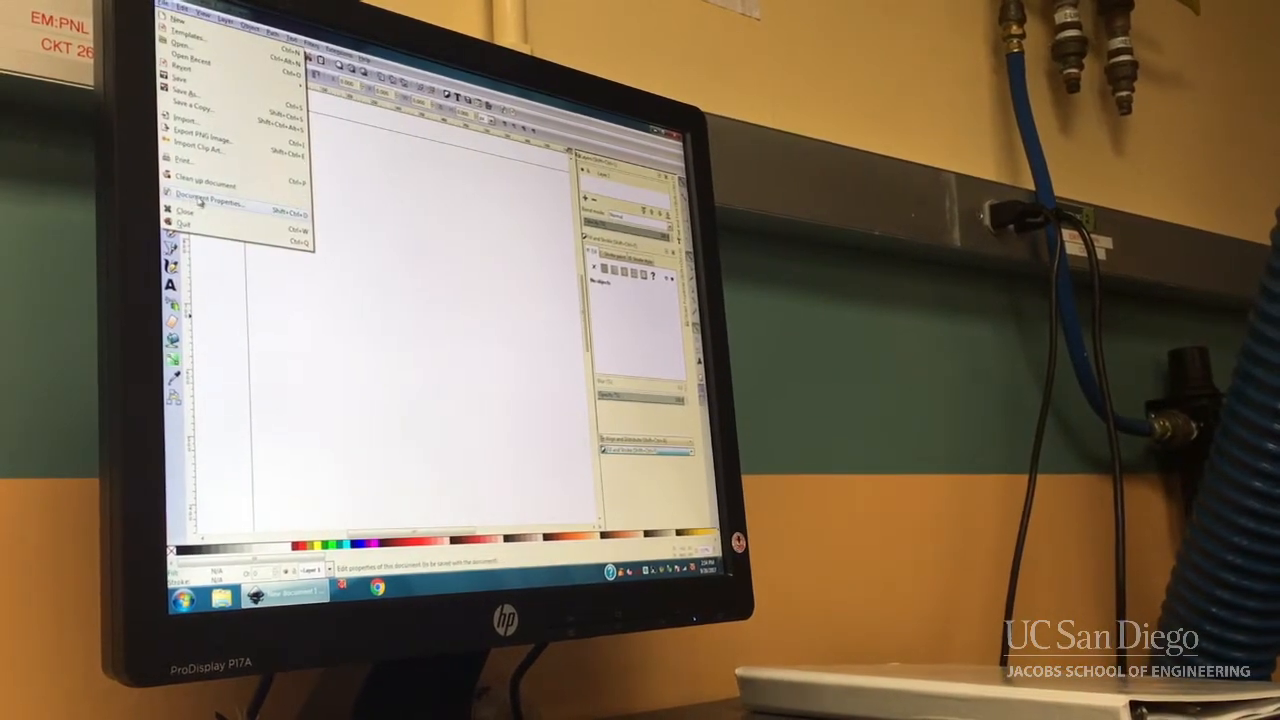
{"action": "left_click", "coordinate": [208, 206]}
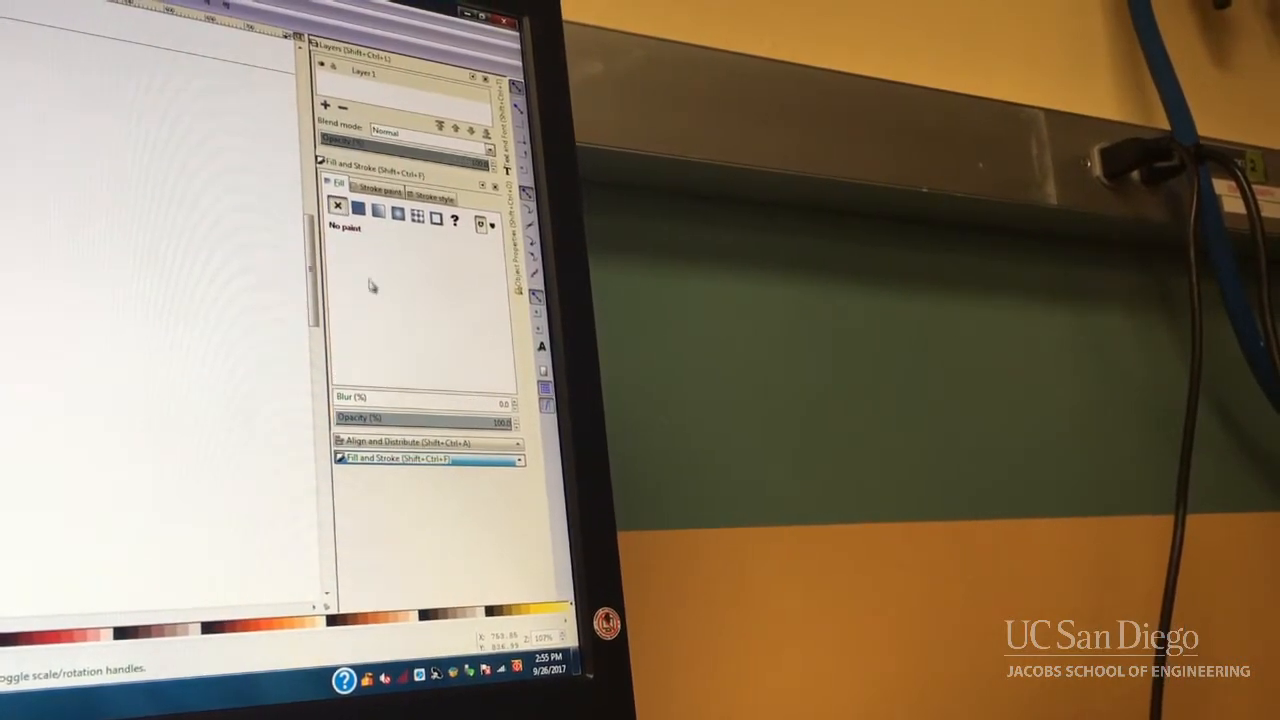
Set the stroke paint to a flat solid red (ff0000ff), discarding the pattern try-out.
{"action": "left_click", "coordinate": [356, 214]}
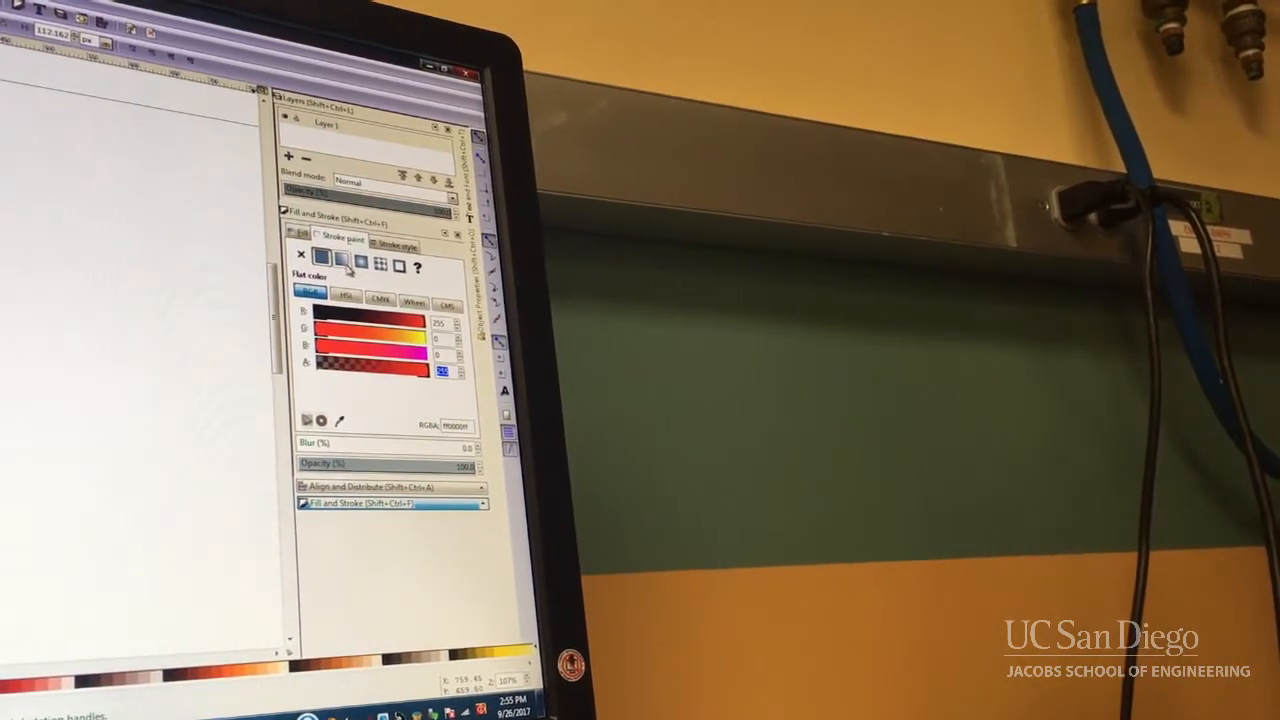
{"action": "left_click", "coordinate": [340, 268]}
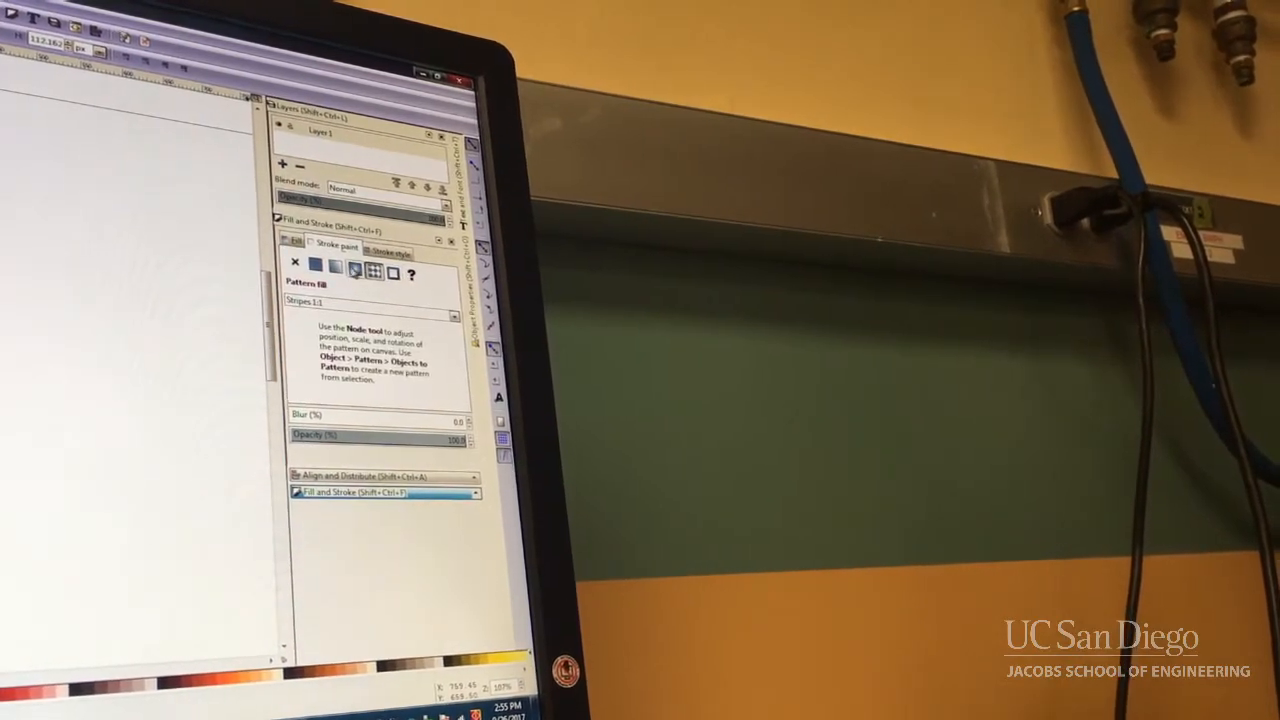
{"action": "left_click", "coordinate": [316, 276]}
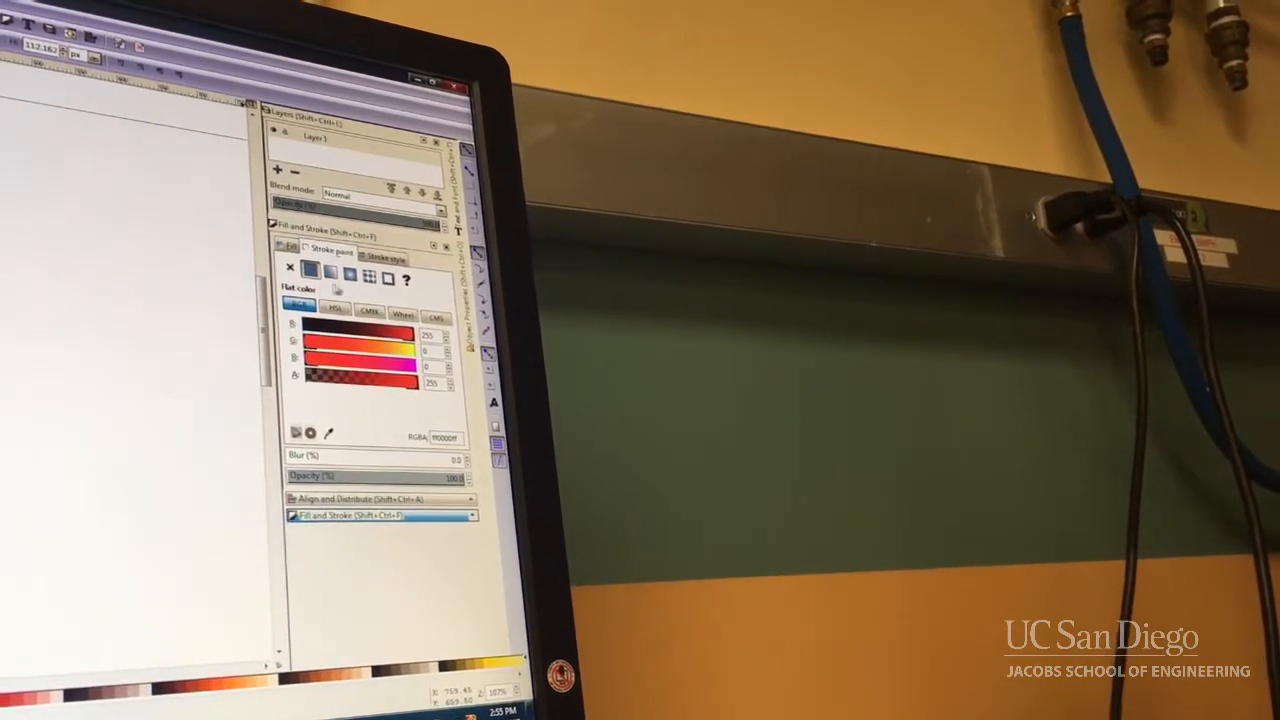
Set the stroke width to a hairline 0.002 in the Stroke style settings.
{"action": "left_click", "coordinate": [386, 256]}
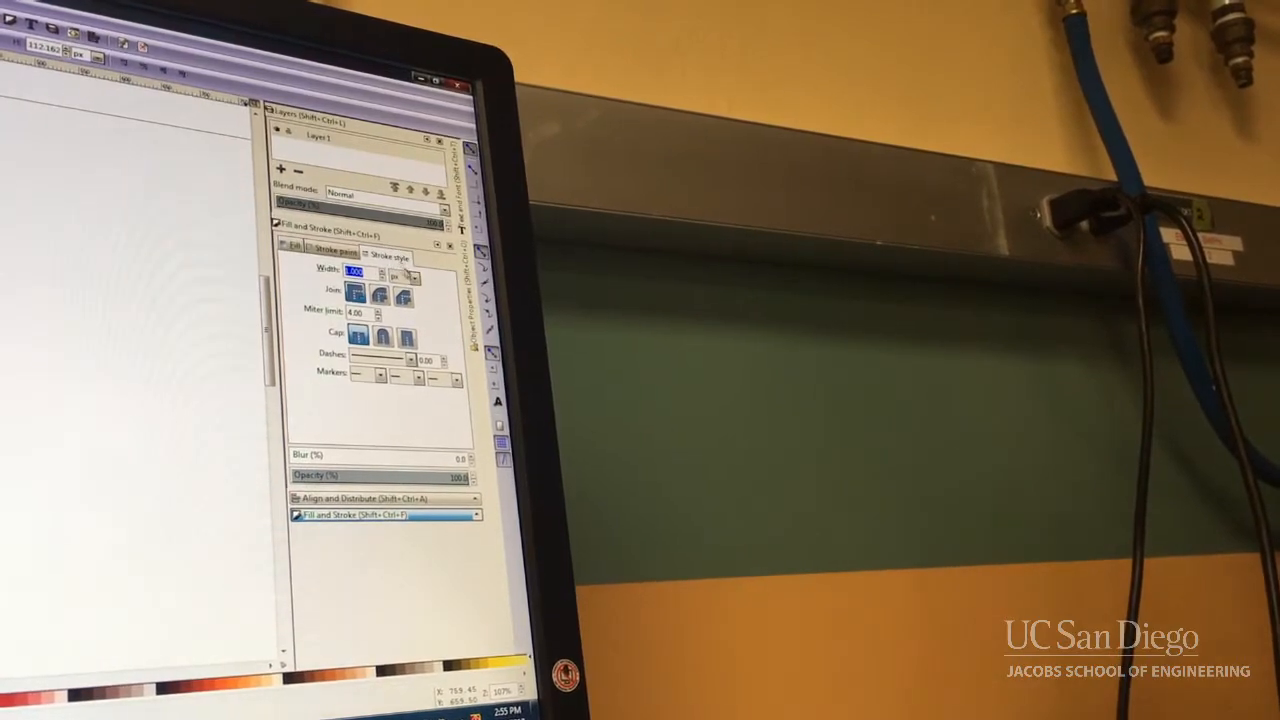
{"action": "left_click", "coordinate": [412, 278]}
{"action": "type", "text": "0.002"}
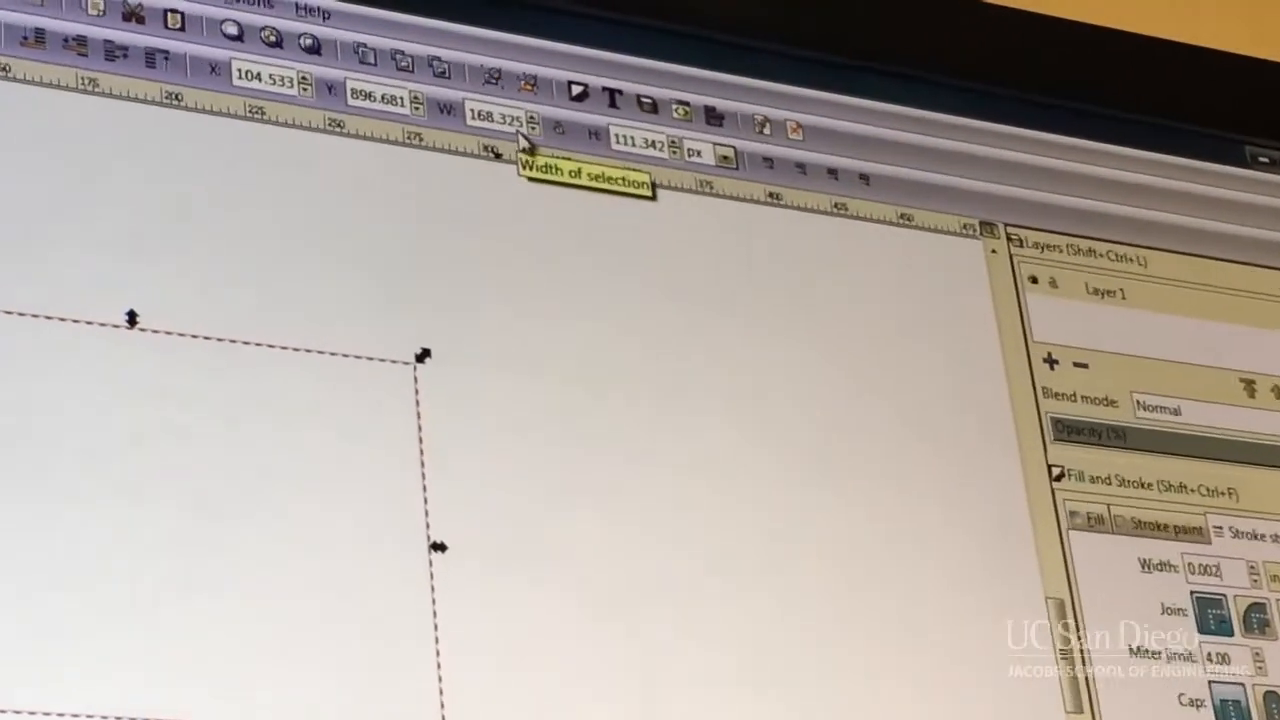
{"action": "mouse_move", "coordinate": [624, 140]}
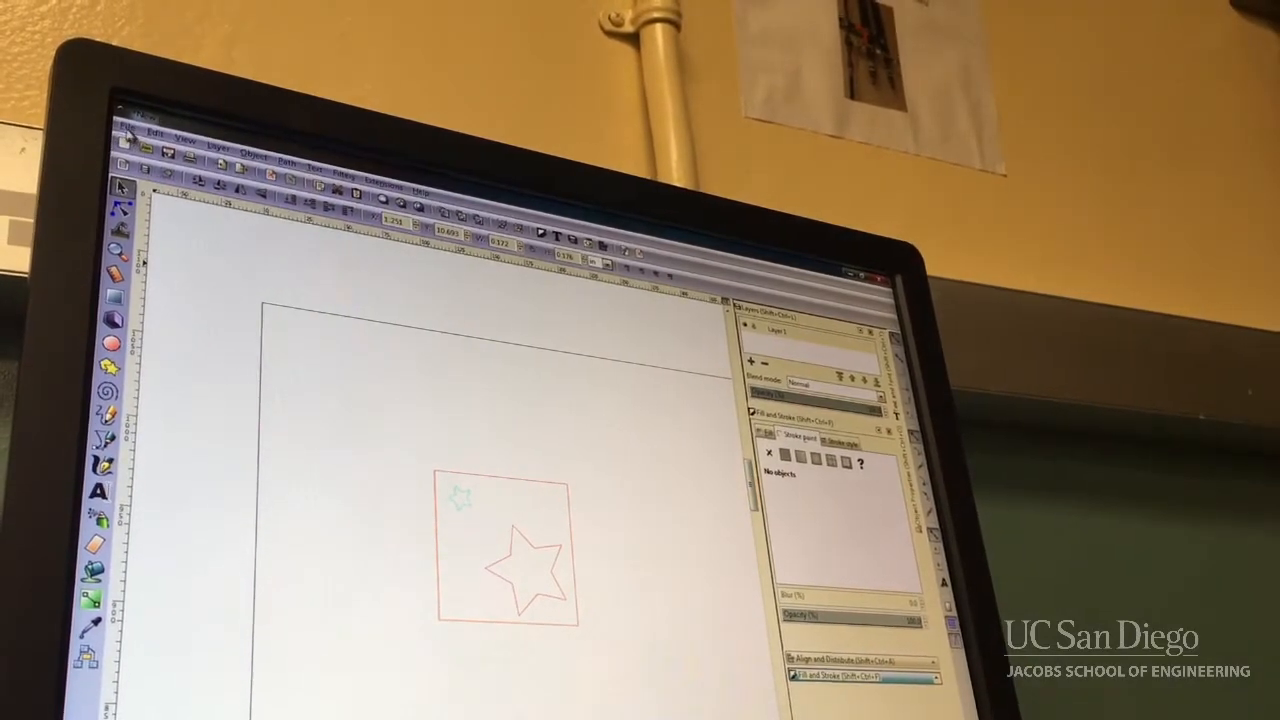
Save the drawing as a PDF named example.
{"action": "left_click", "coordinate": [124, 128]}
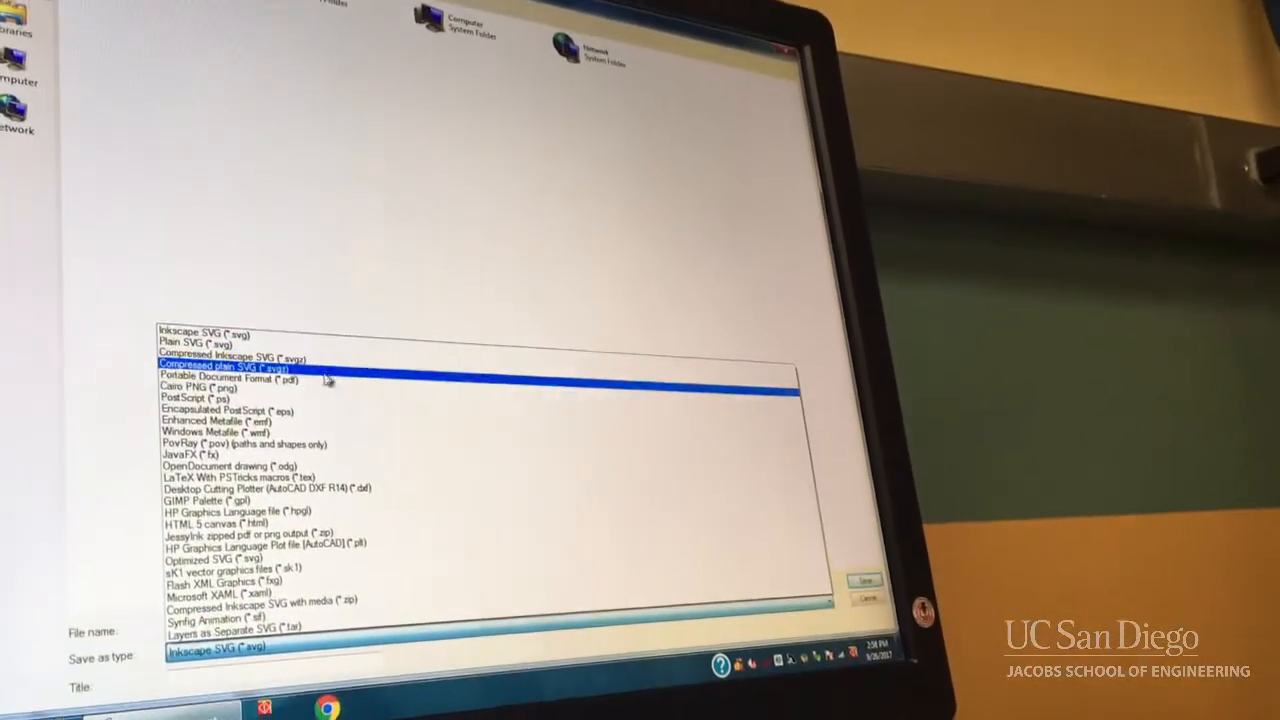
{"action": "left_click", "coordinate": [232, 378]}
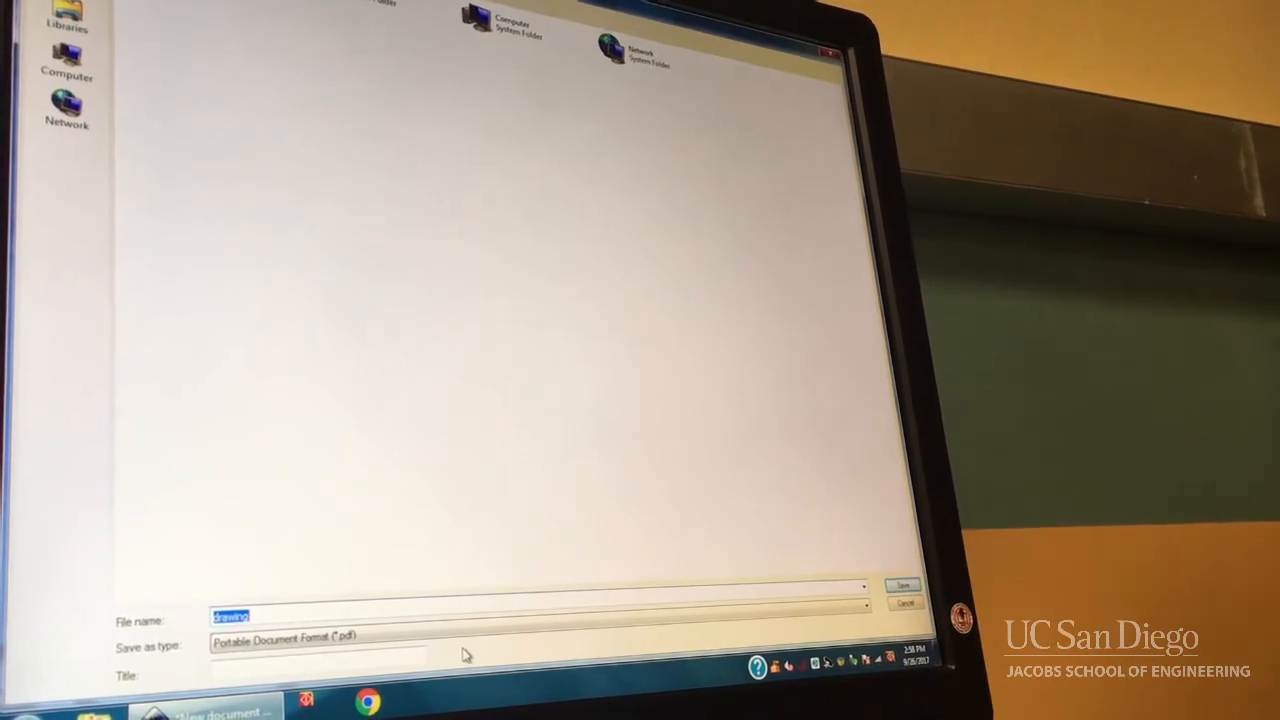
{"action": "type", "text": "example"}
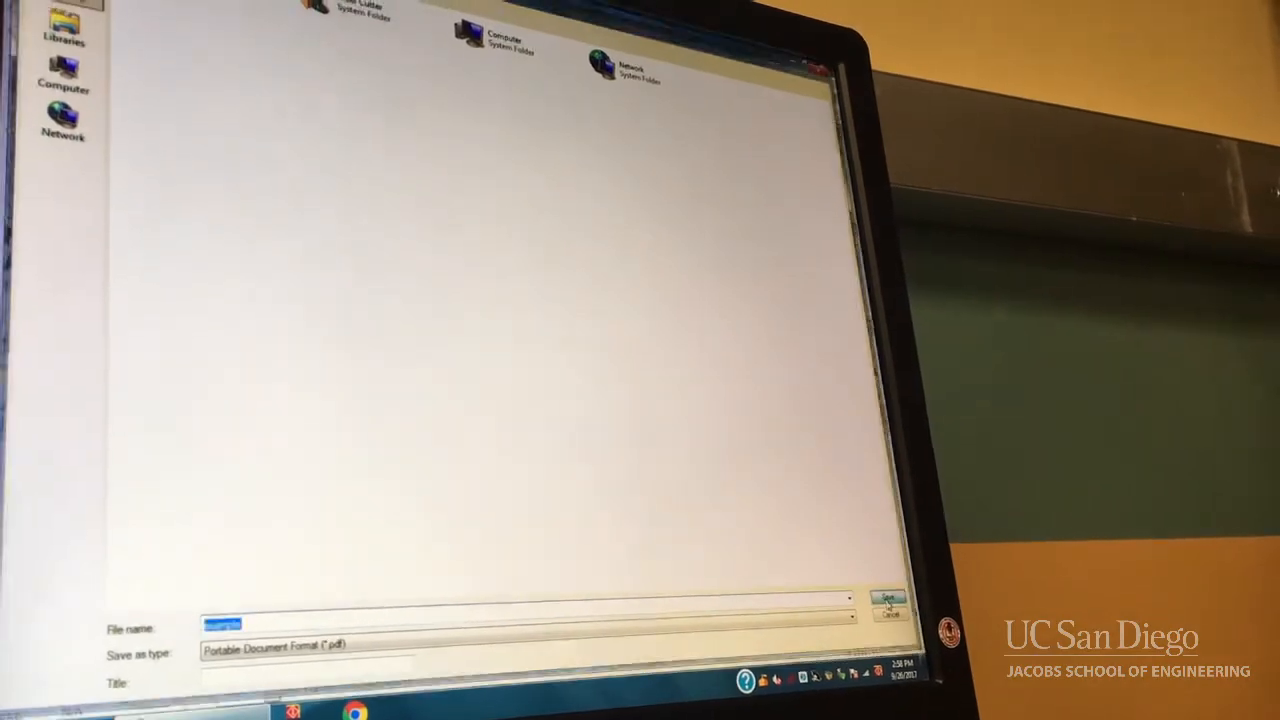
{"action": "left_click", "coordinate": [888, 596]}
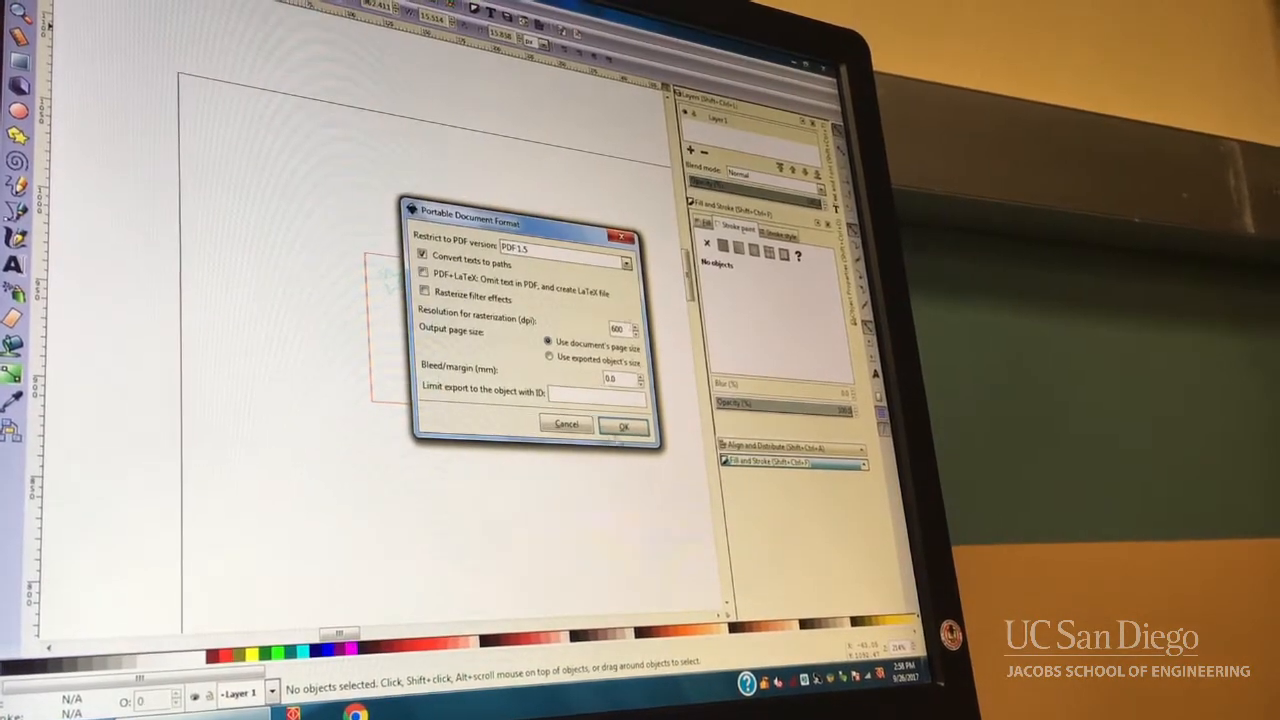
Accept the PDF export options and the data-loss warning to finish writing example.pdf.
{"action": "left_click", "coordinate": [624, 426]}
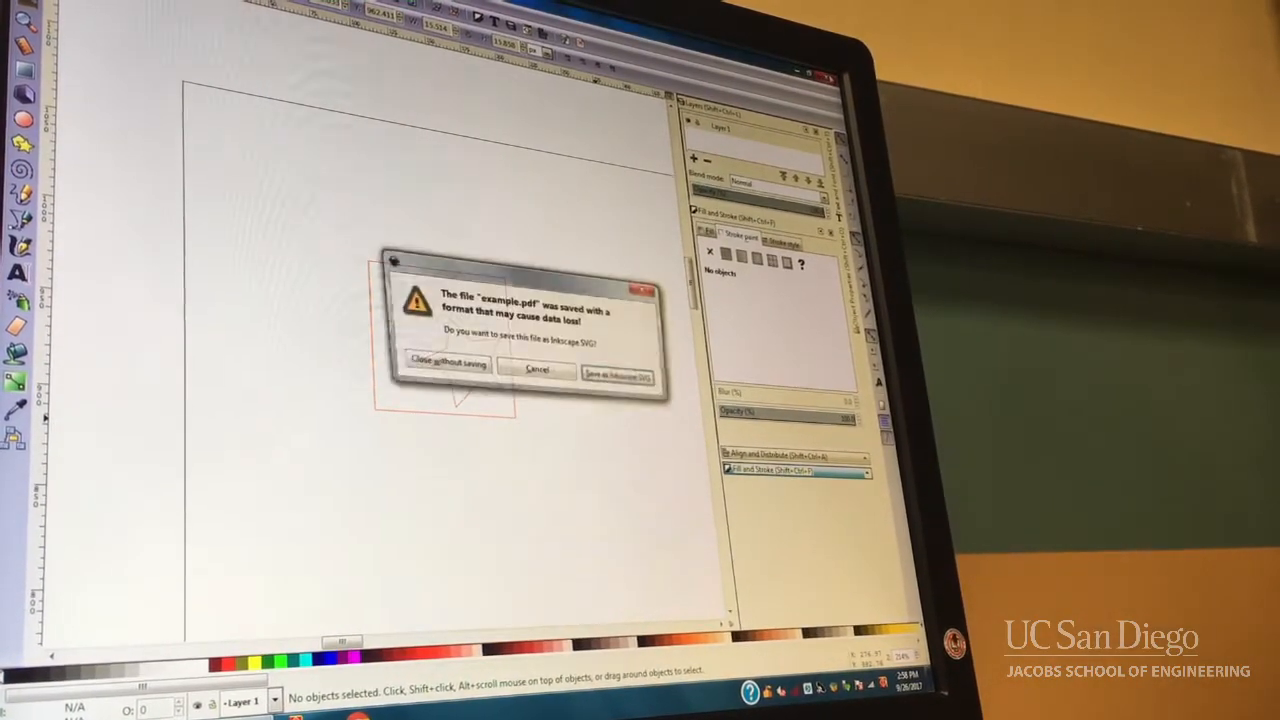
{"action": "left_click", "coordinate": [448, 364]}
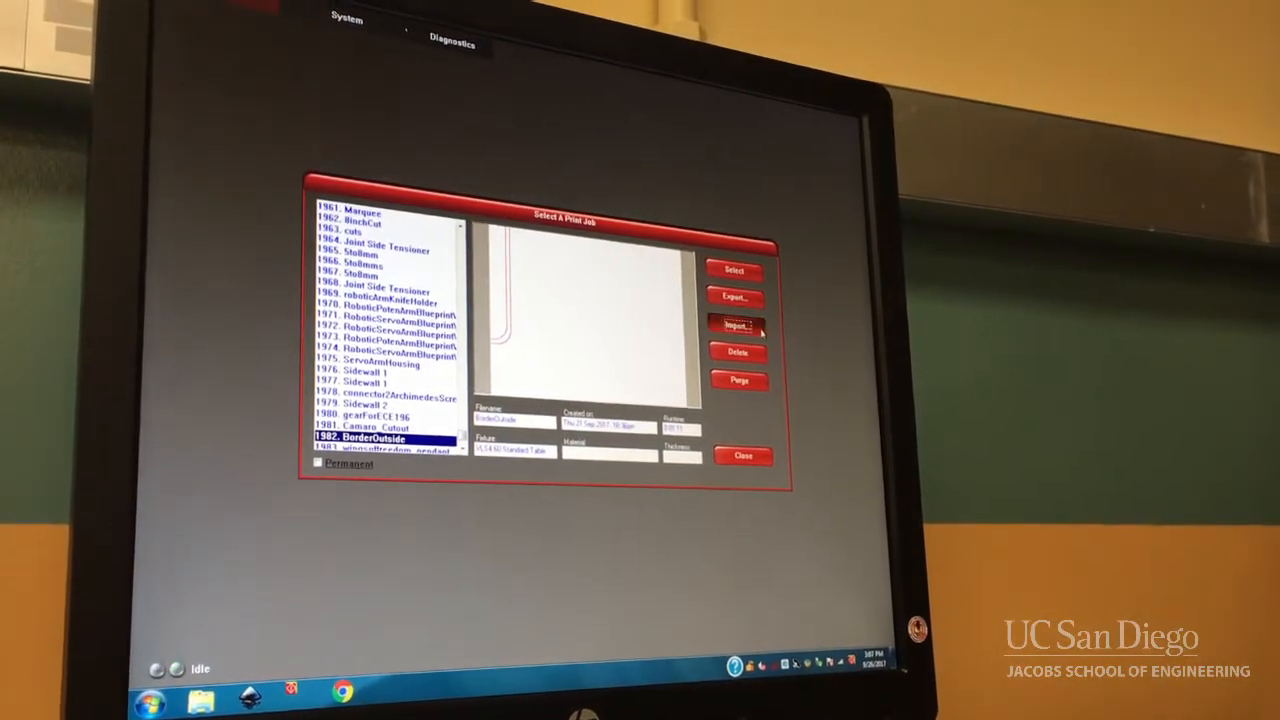
Import example.pdf with default PDF import options as a new print job.
{"action": "left_click", "coordinate": [736, 326]}
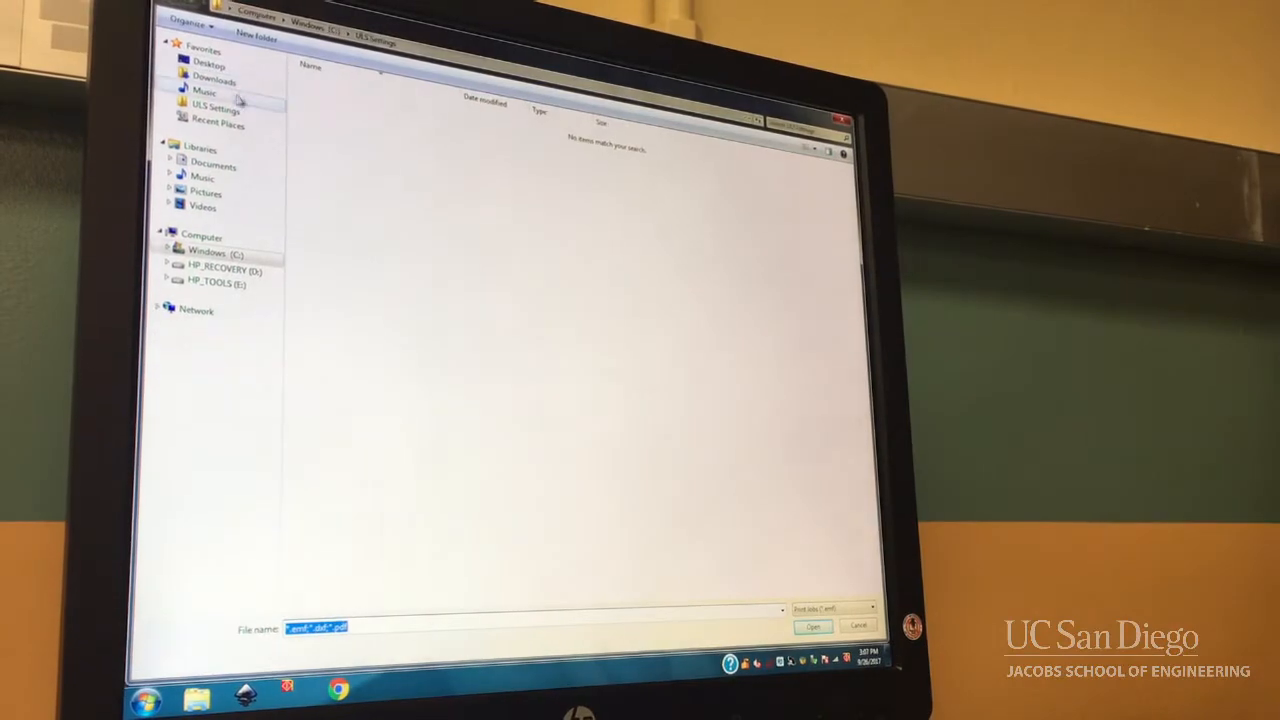
{"action": "left_click", "coordinate": [208, 64]}
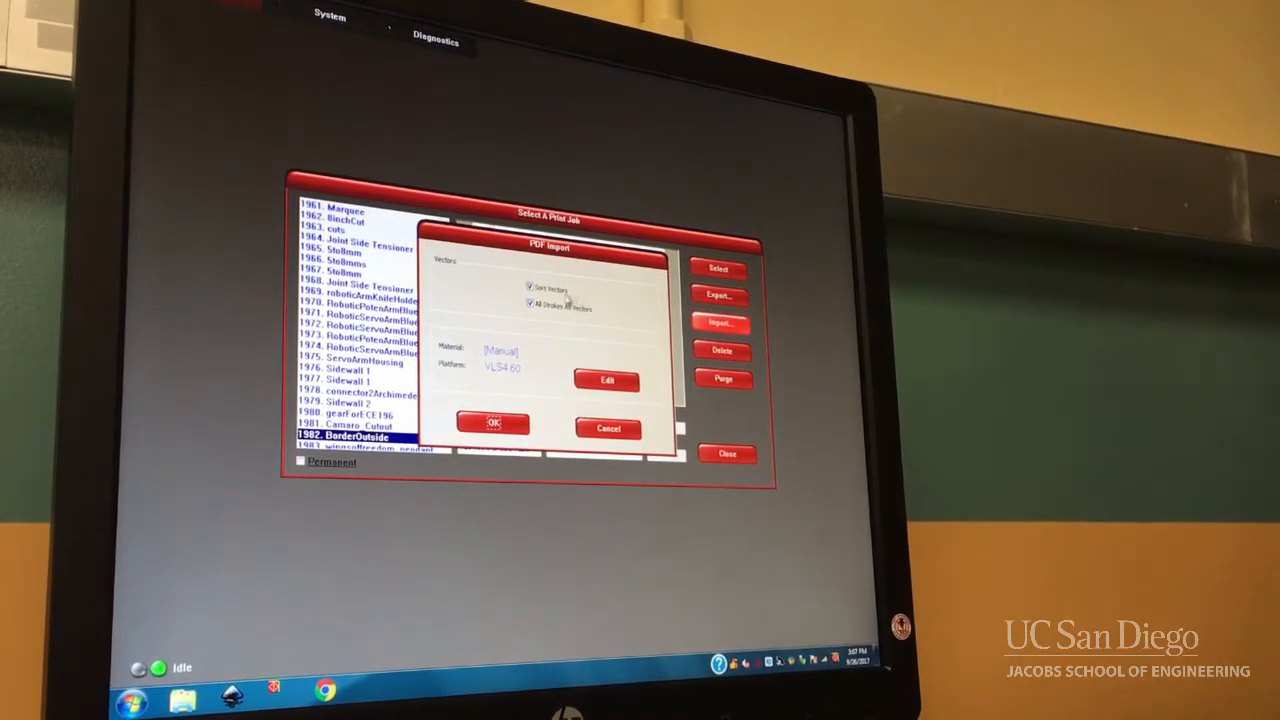
{"action": "left_click", "coordinate": [492, 424]}
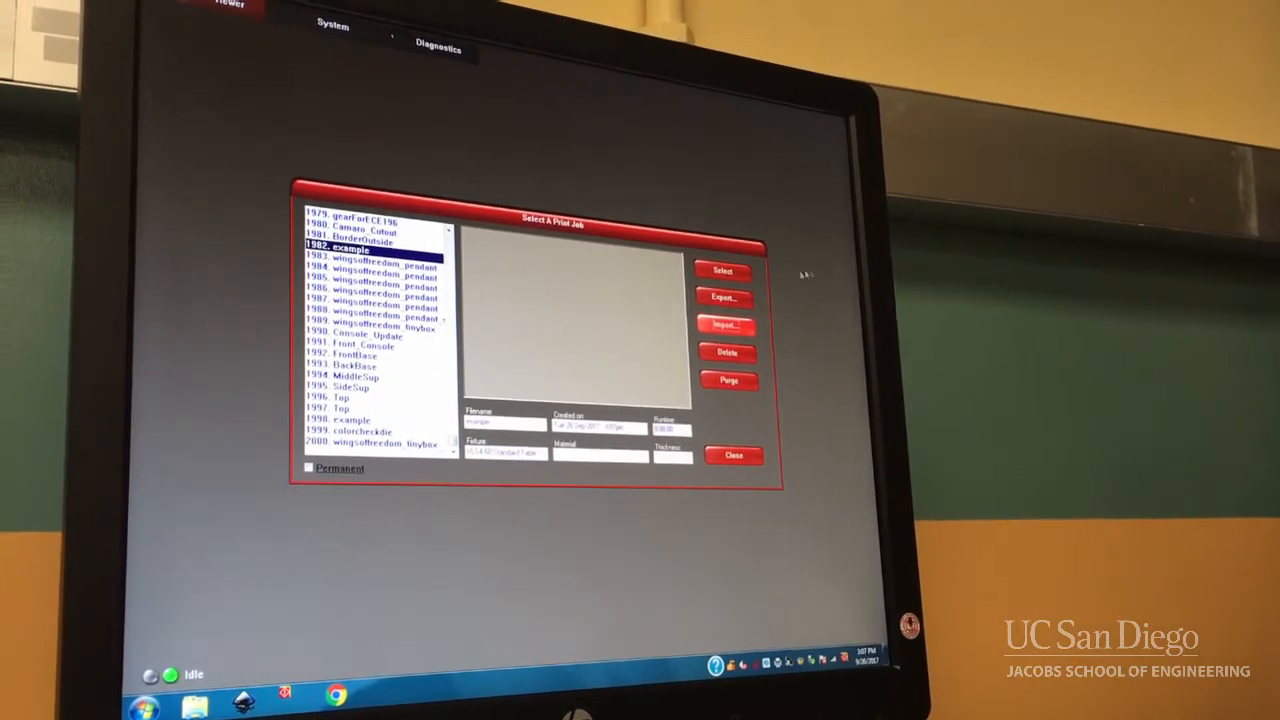
Open the imported job's settings and browse to the ULS Settings presets folder.
{"action": "left_click", "coordinate": [722, 272]}
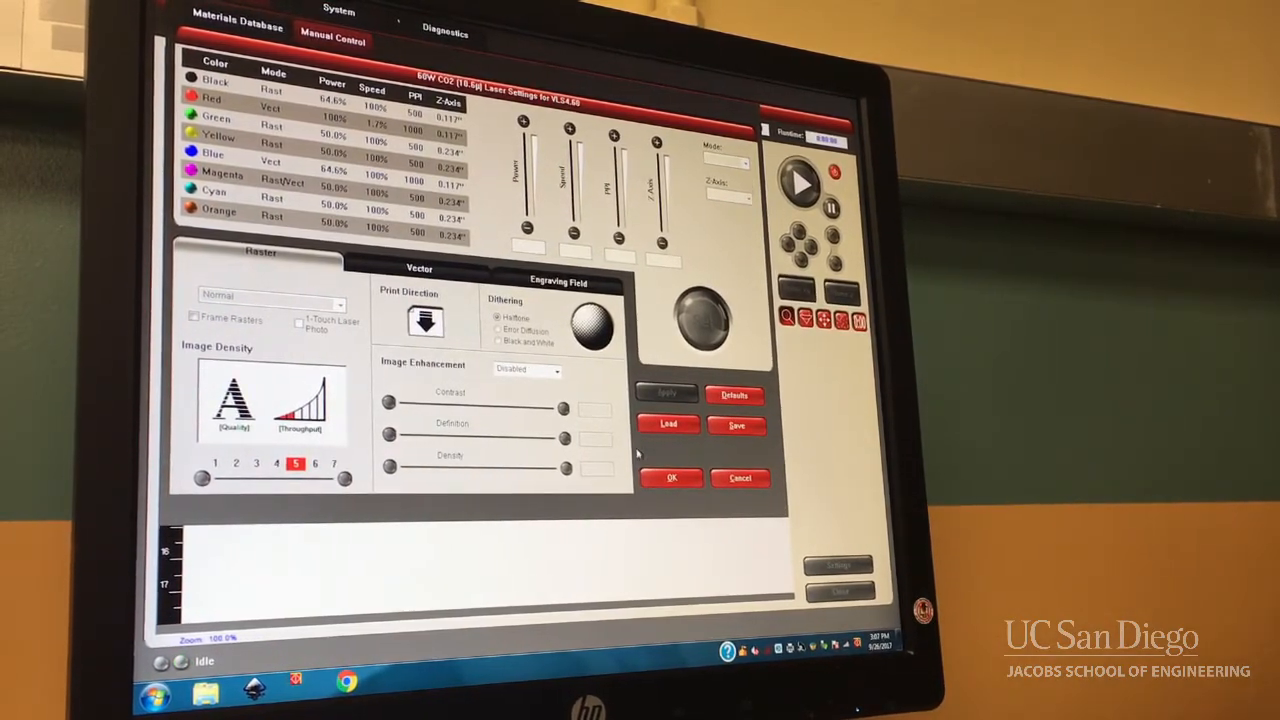
{"action": "left_click", "coordinate": [668, 424]}
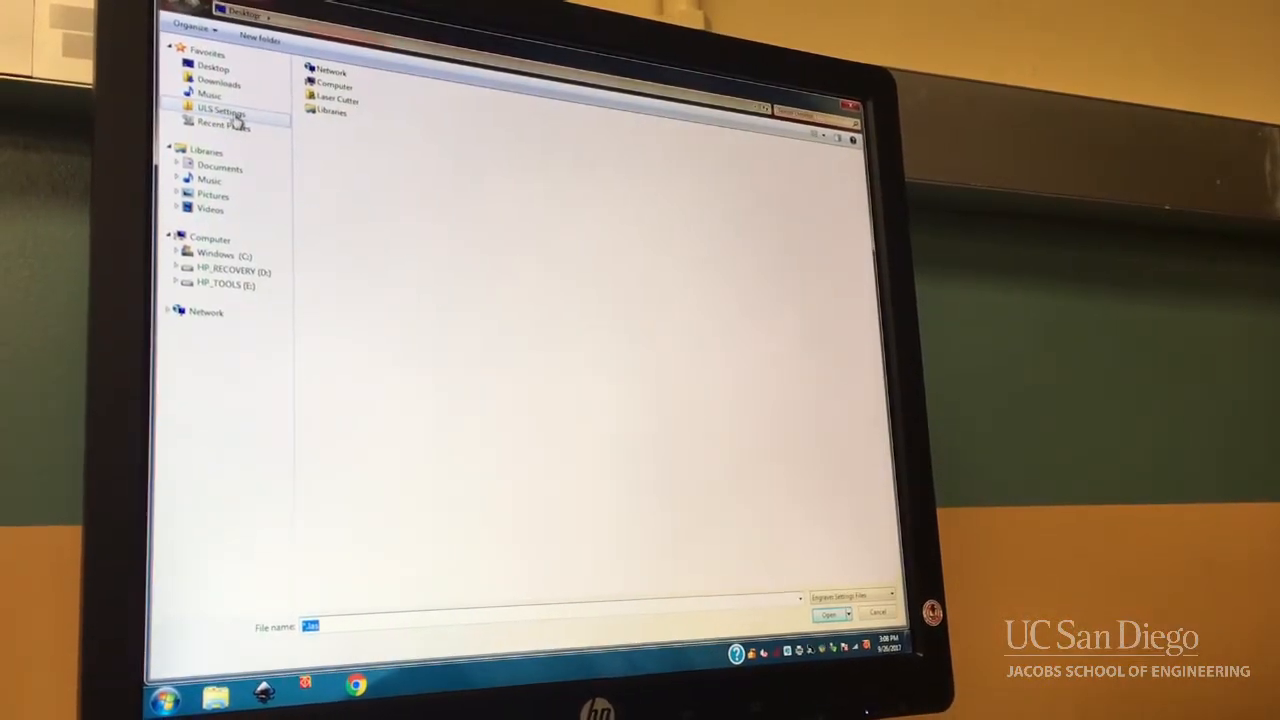
{"action": "left_click", "coordinate": [220, 108]}
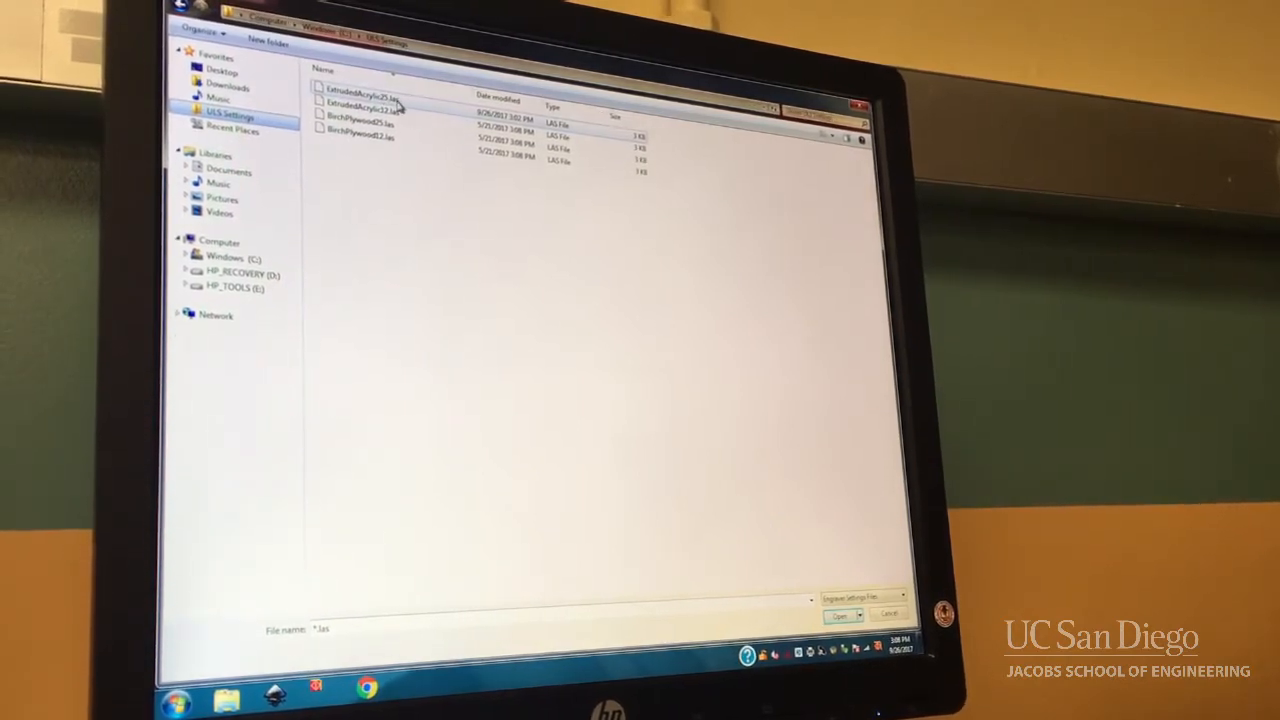
Load the quarter-inch birch plywood .las material preset.
{"action": "left_click", "coordinate": [360, 92]}
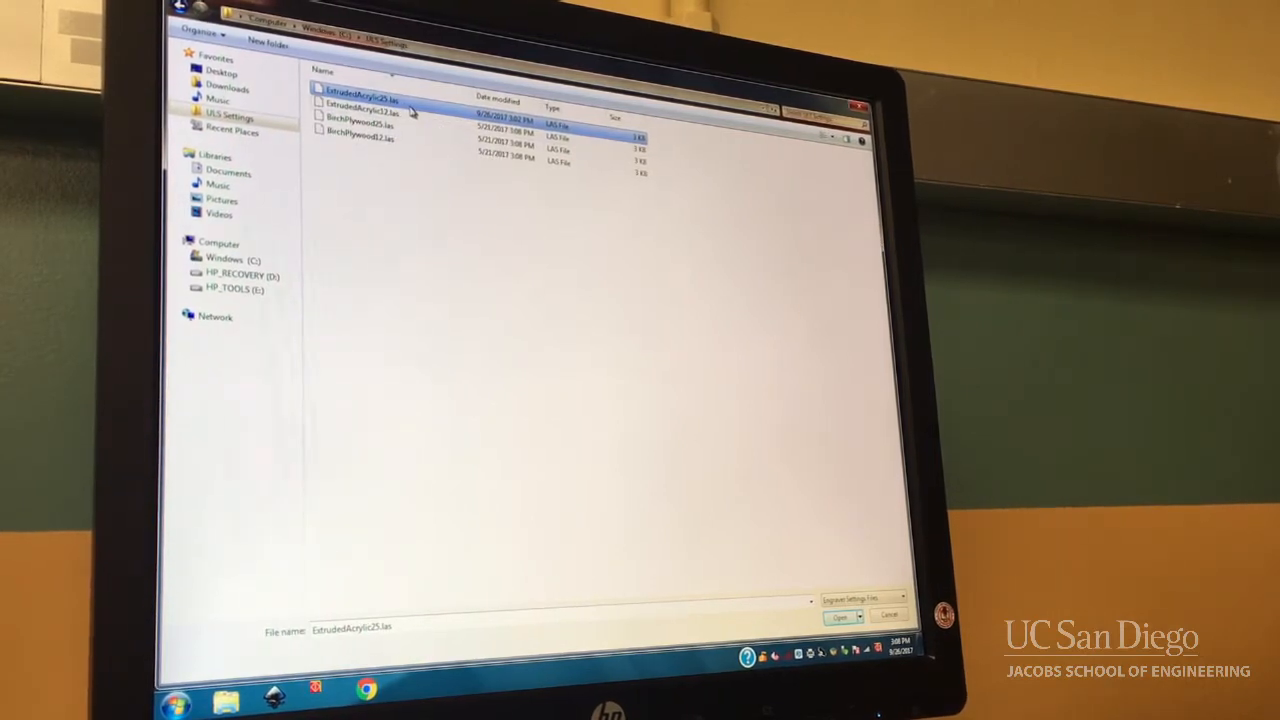
{"action": "left_click", "coordinate": [370, 104]}
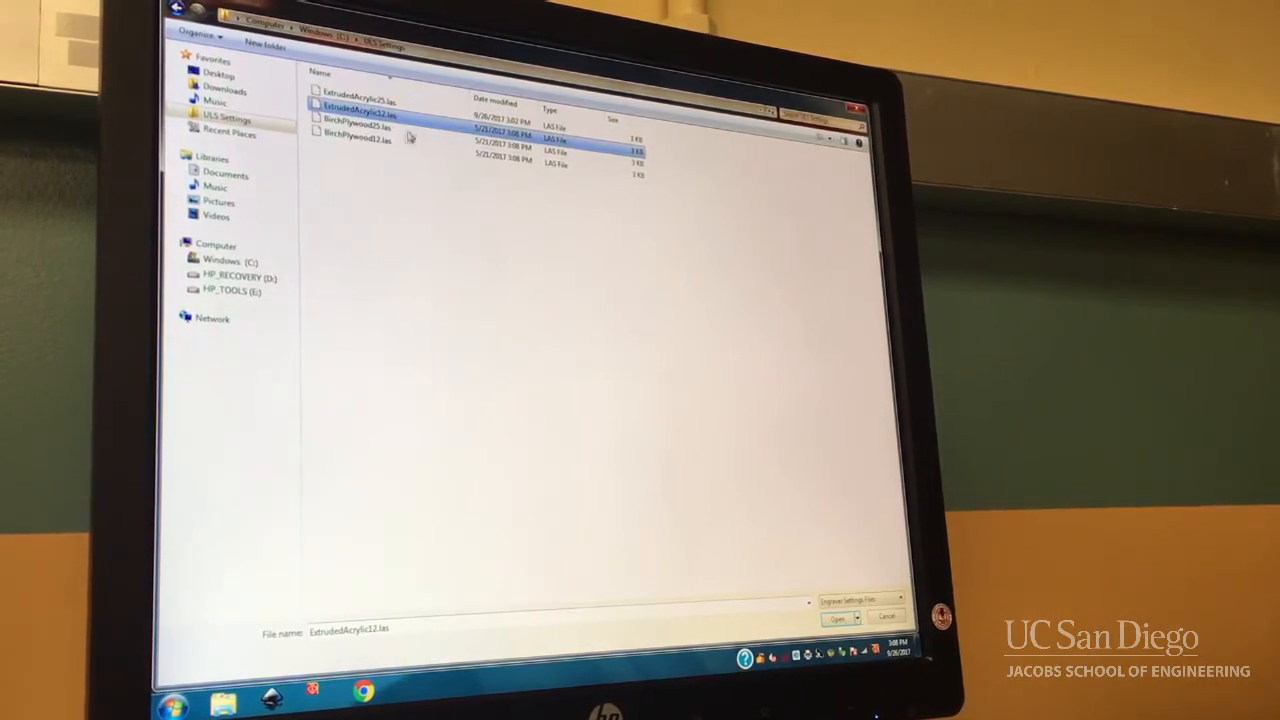
{"action": "left_click", "coordinate": [360, 128]}
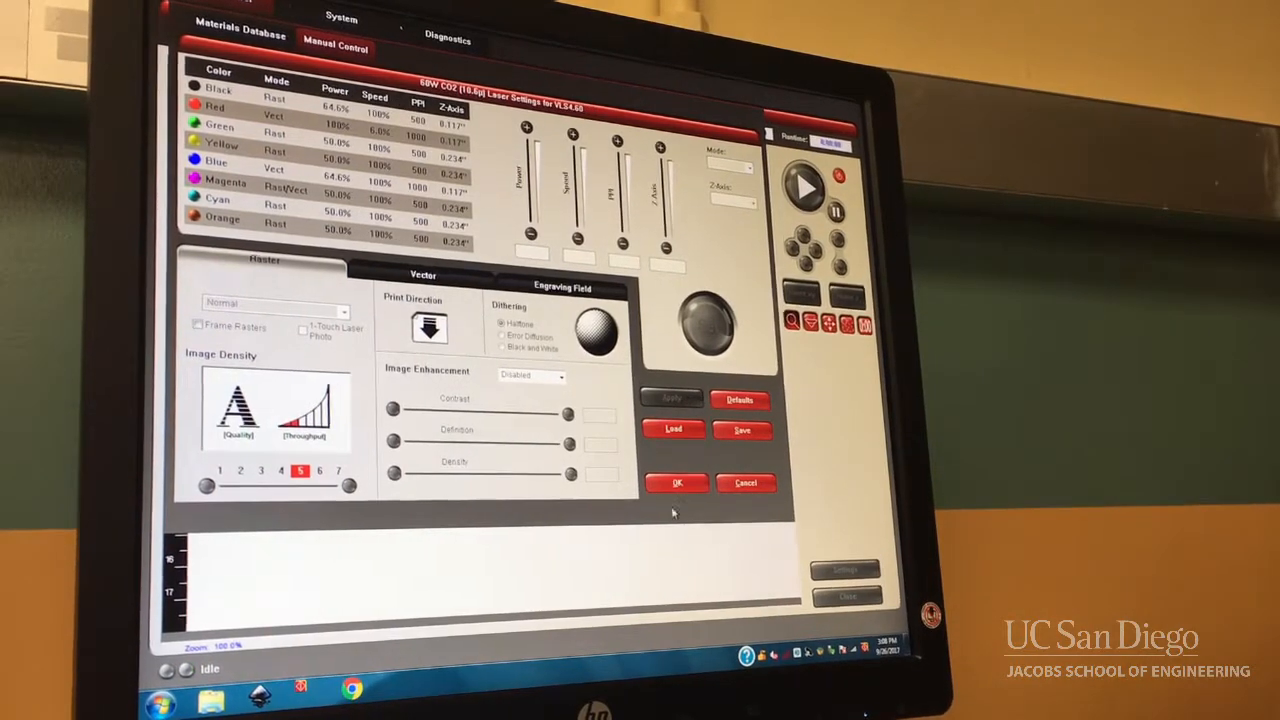
Apply the birch settings and drag the square-and-star job to the bed's top-left corner.
{"action": "left_click", "coordinate": [676, 482]}
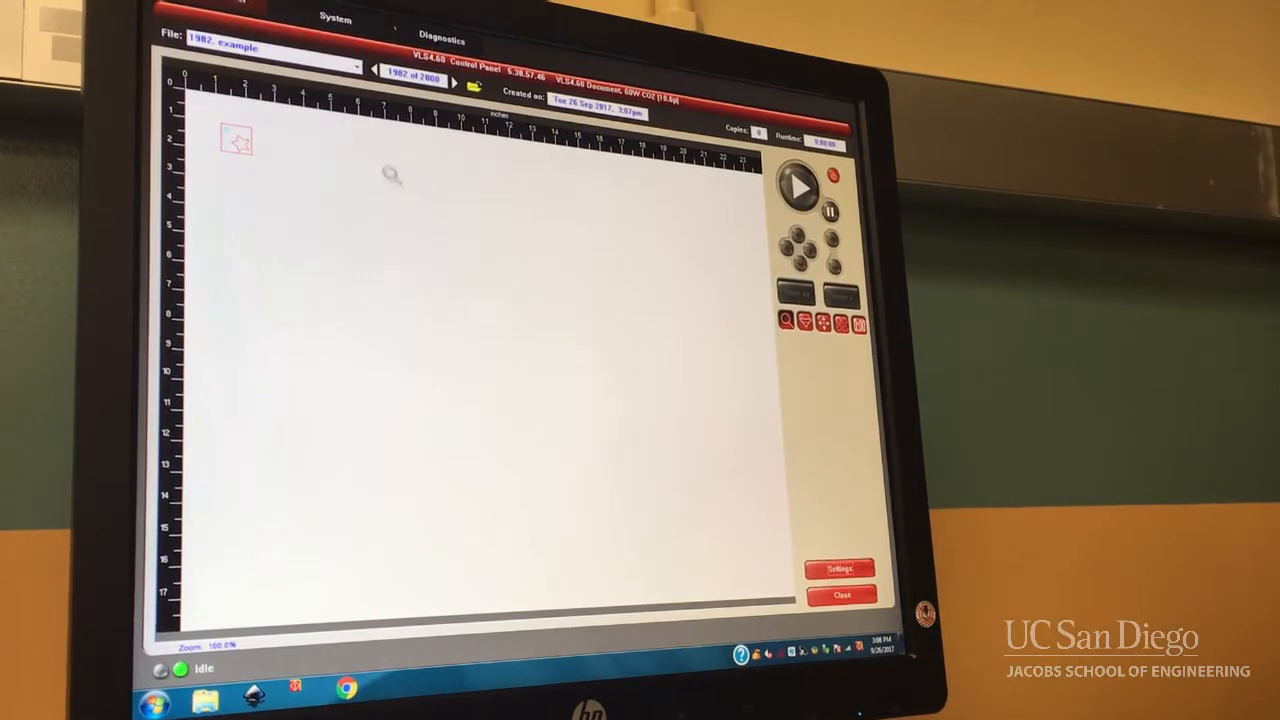
{"action": "left_click", "coordinate": [236, 140]}
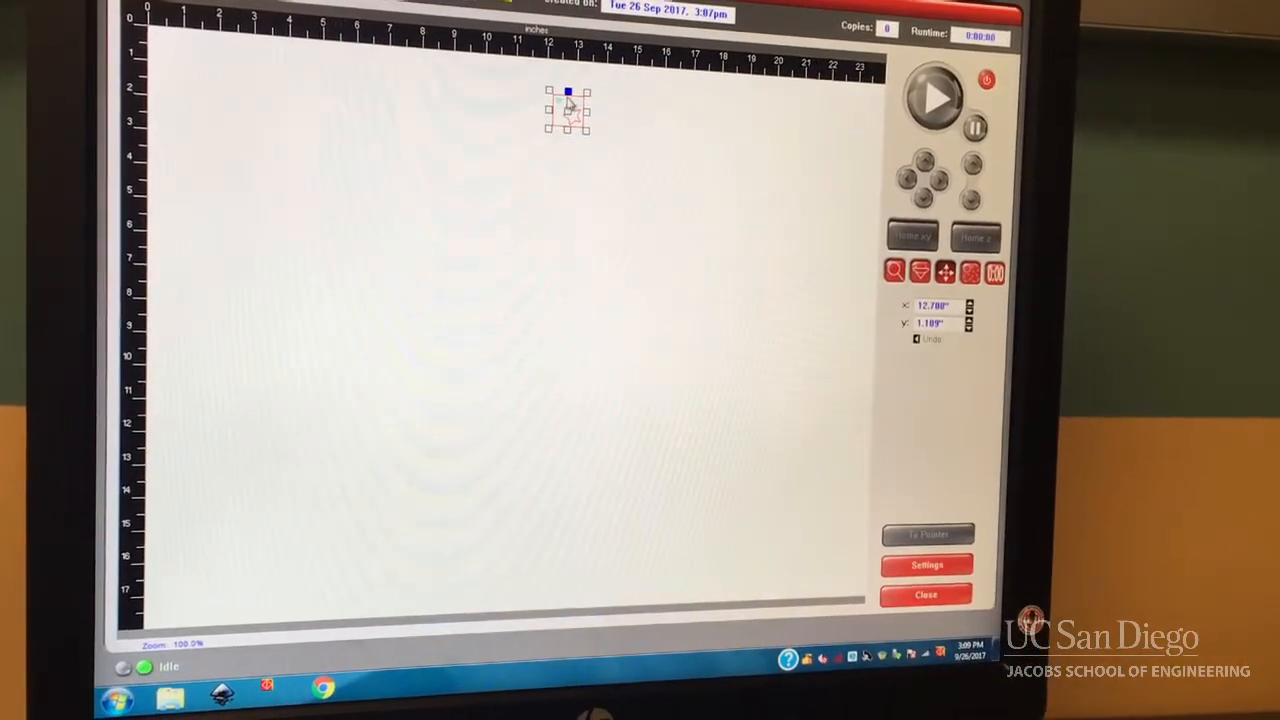
{"action": "left_click_drag", "start_coordinate": [568, 110], "coordinate": [210, 52]}
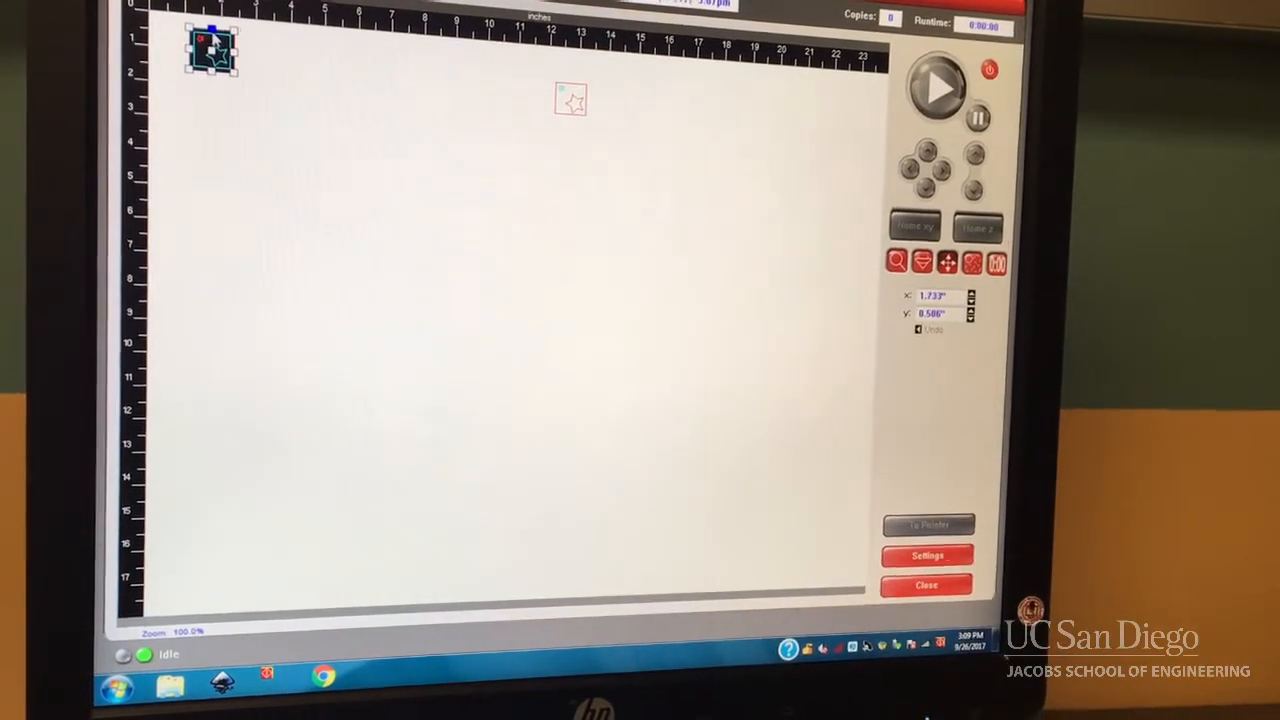